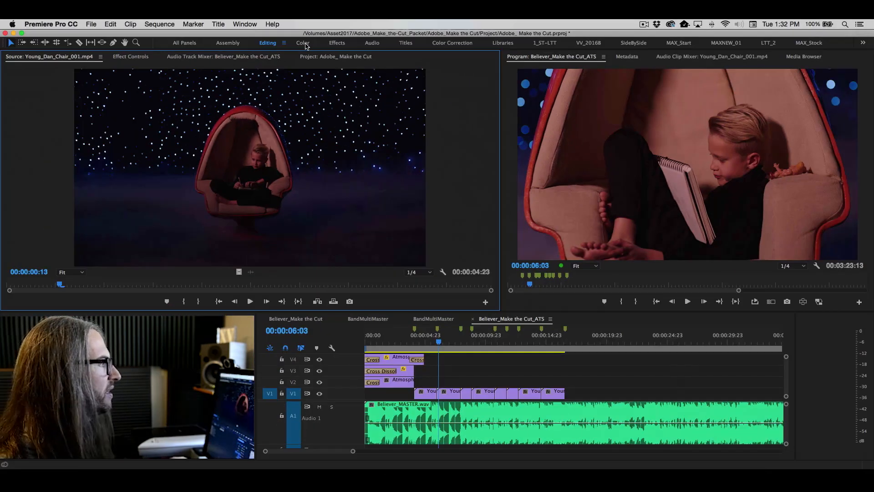
Step: Switch to the Color workspace and show the Project panel's bins and sequences
click(303, 42)
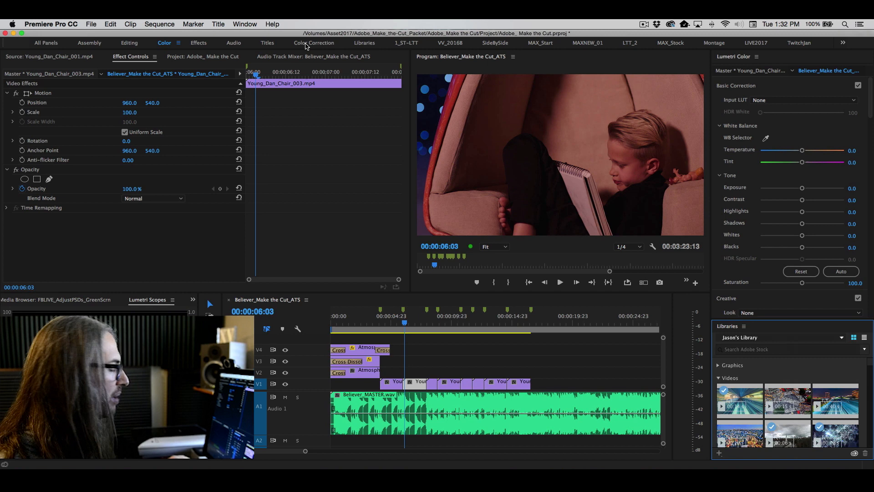
click(202, 55)
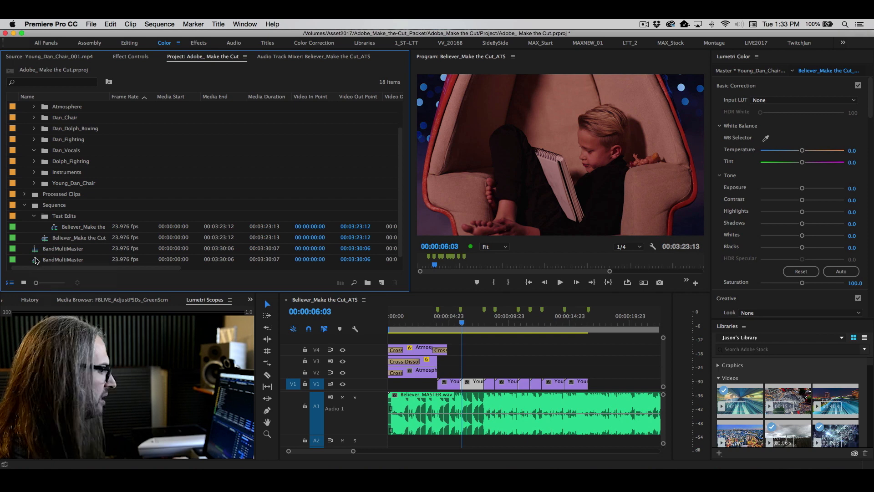
Step: Open BandMultiMaster, park on the singer shot, and collapse Lumetri Basic Correction
double_click(63, 258)
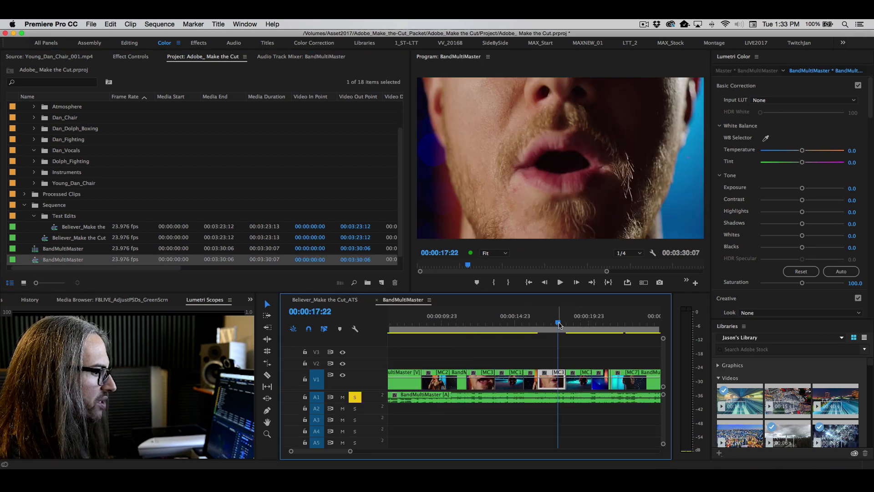
click(518, 323)
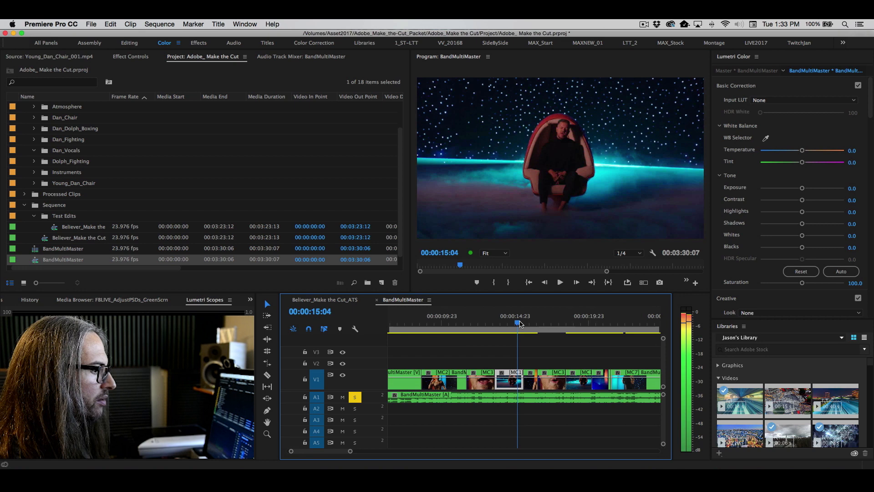
click(532, 324)
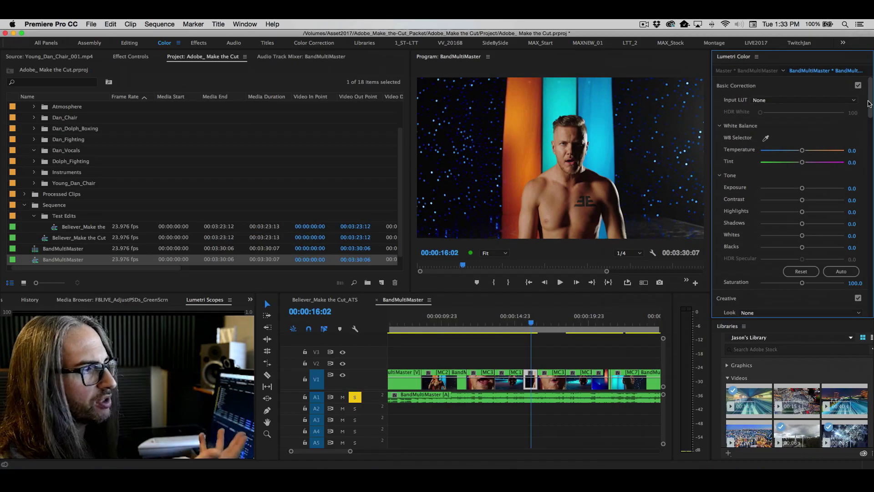
click(802, 100)
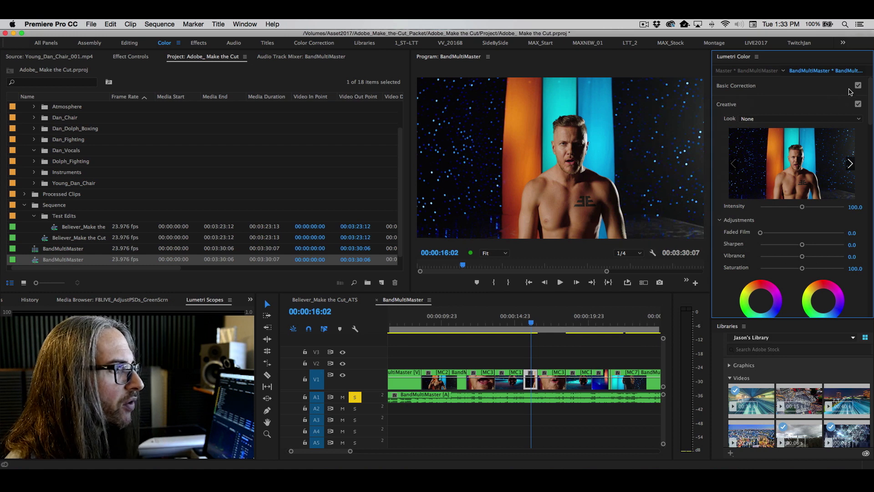
Step: In Basic Correction, set Contrast to -12.0 and Highlights to 34.8
click(736, 85)
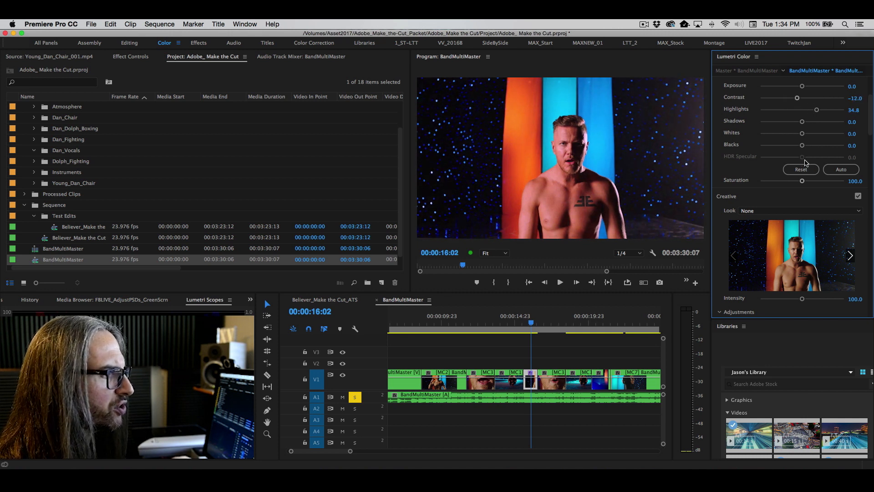
scroll(down, 3)
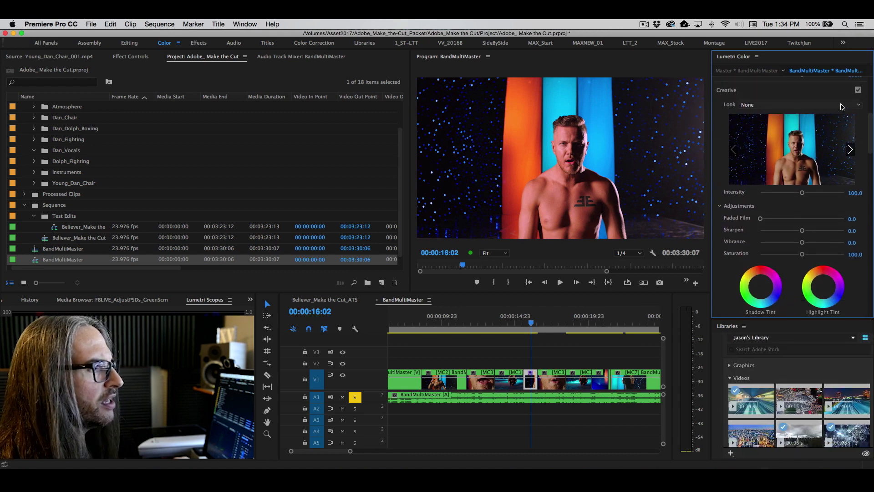
Step: Apply the Fuji ETERNA 250D Kodak 2395 creative look with Faded Film at 14.7
click(858, 105)
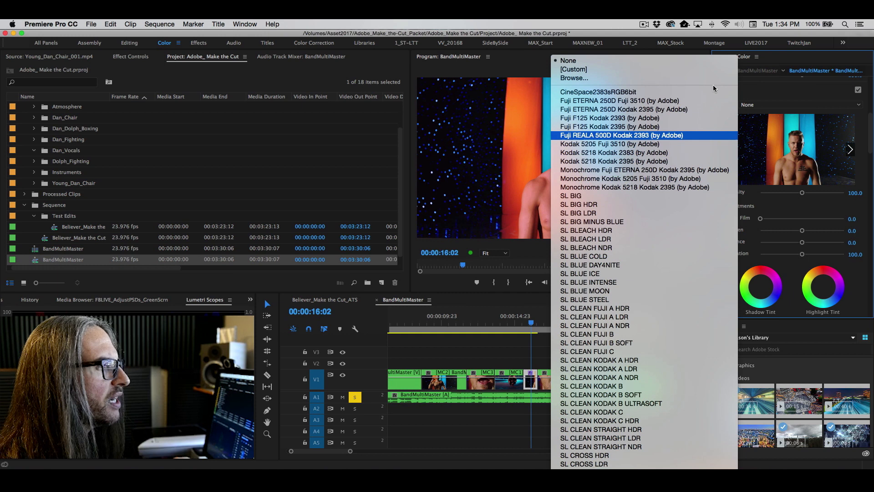
mouse_move(771, 90)
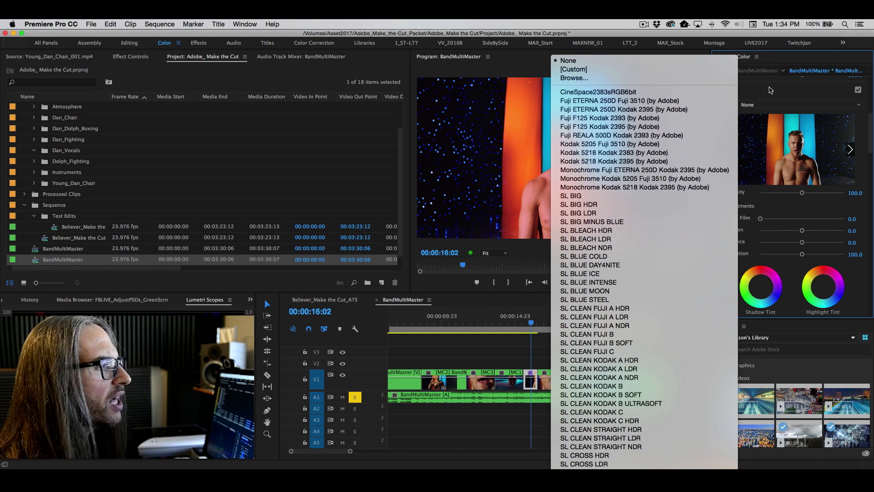
click(568, 60)
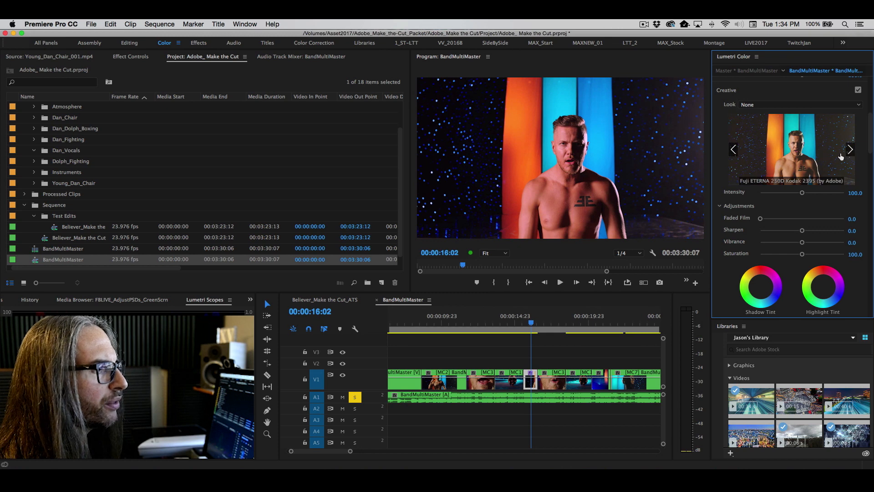
click(849, 149)
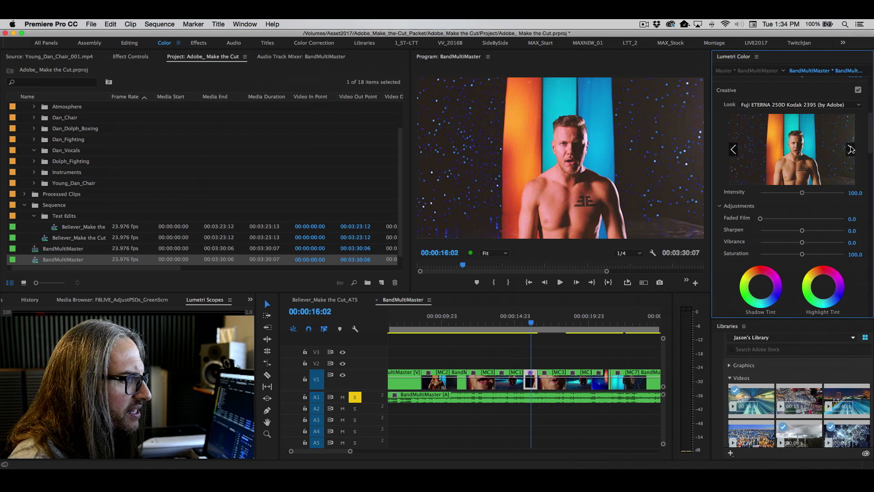
mouse_move(742, 210)
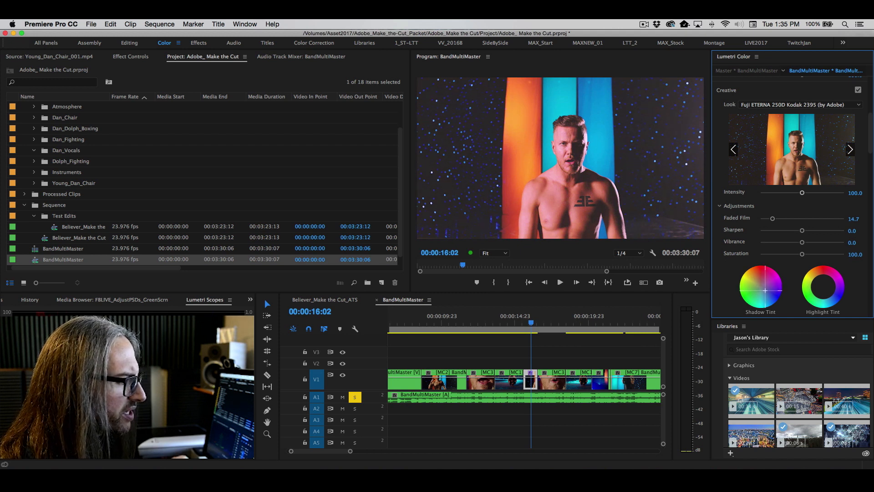
click(822, 287)
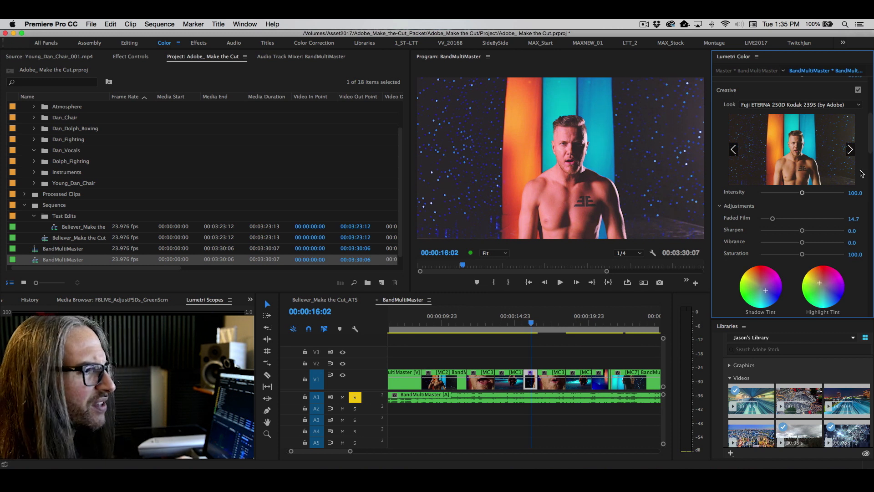
click(850, 149)
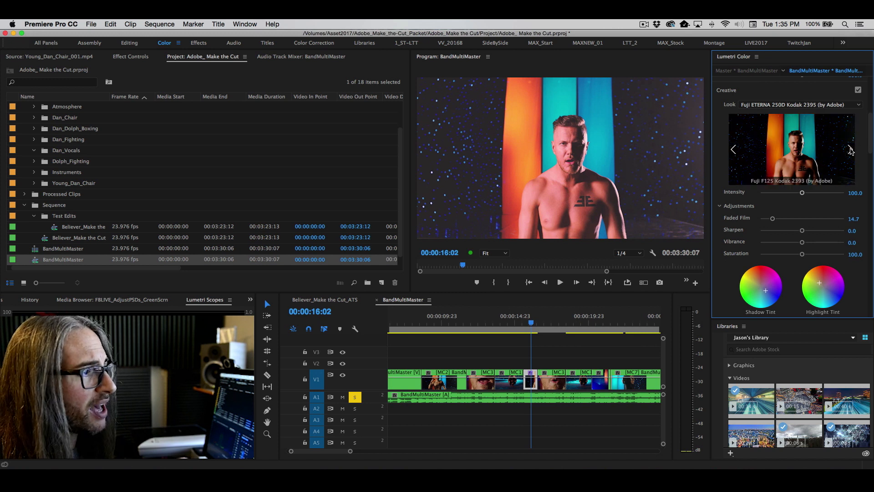
click(849, 149)
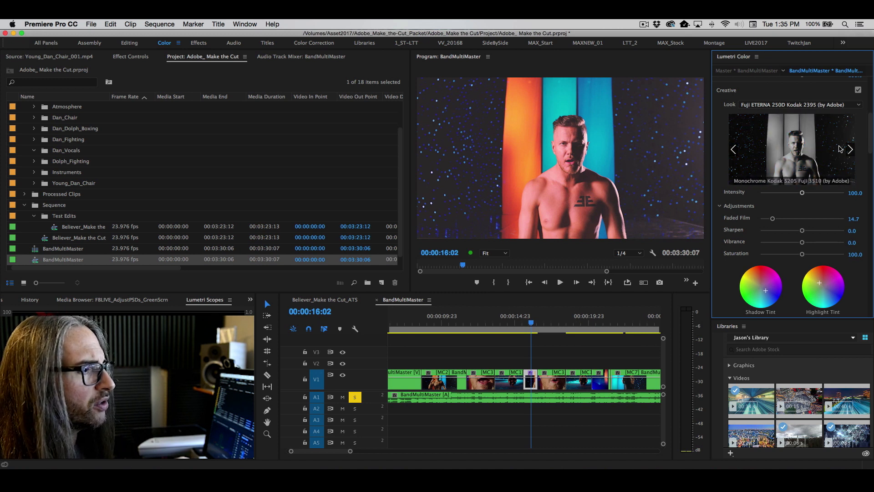
click(850, 149)
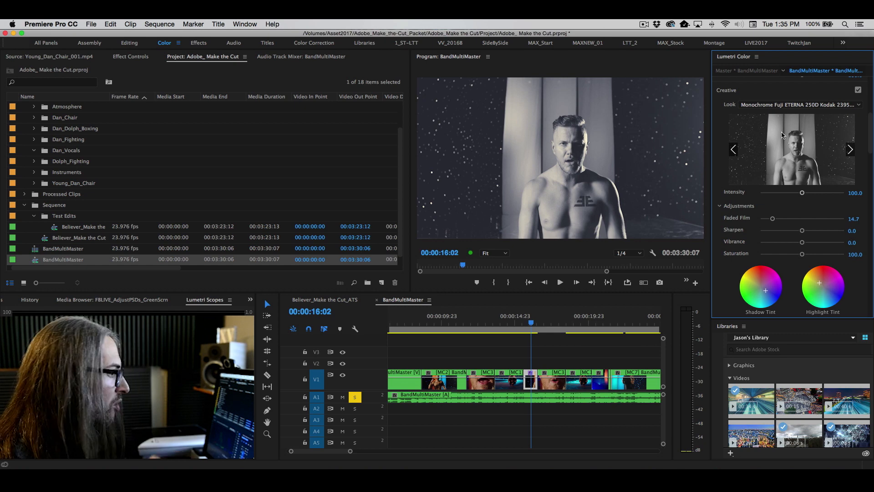
scroll(down, 3)
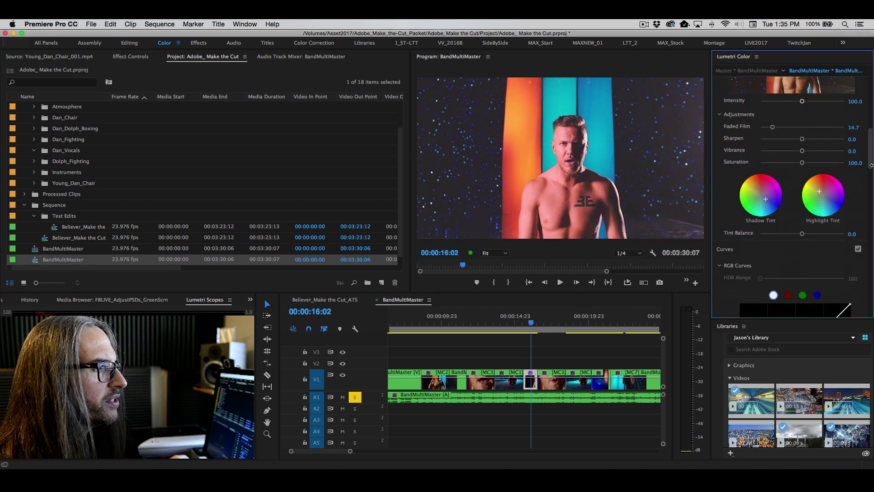
Step: Scroll the Lumetri panel past Curves and Color Wheels to HSL Secondary
scroll(down, 3)
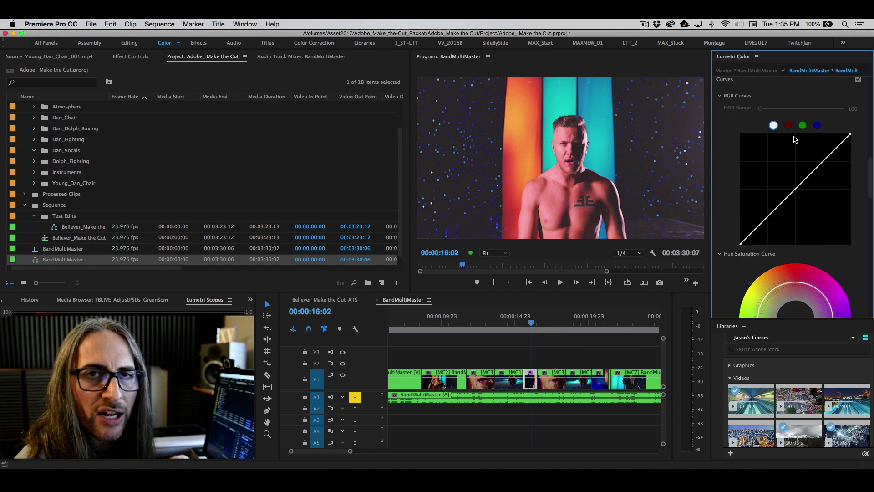
mouse_move(823, 154)
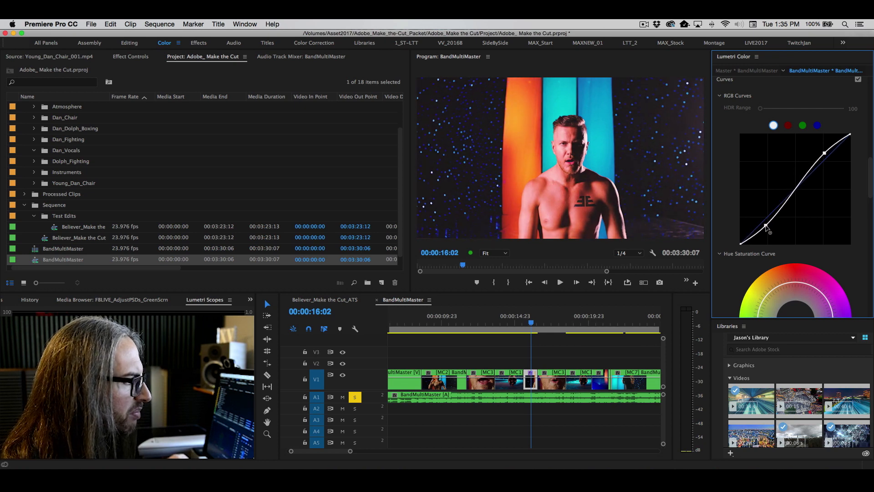
scroll(down, 3)
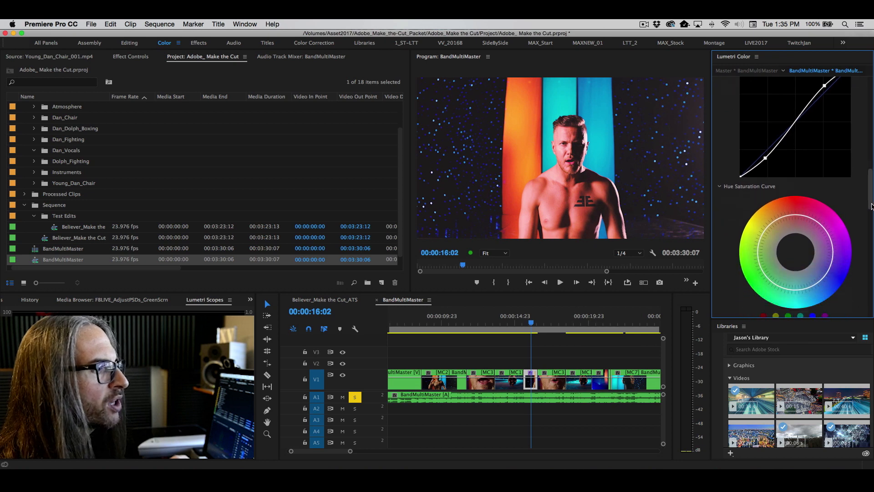
scroll(down, 3)
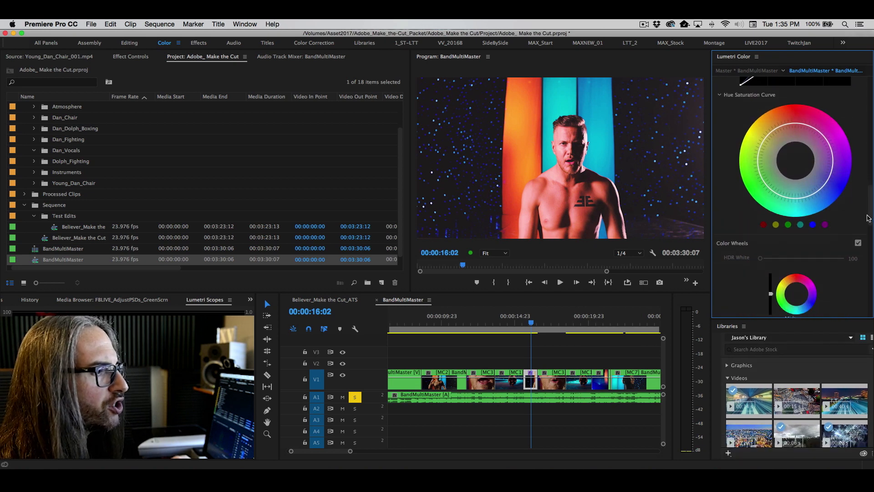
scroll(down, 3)
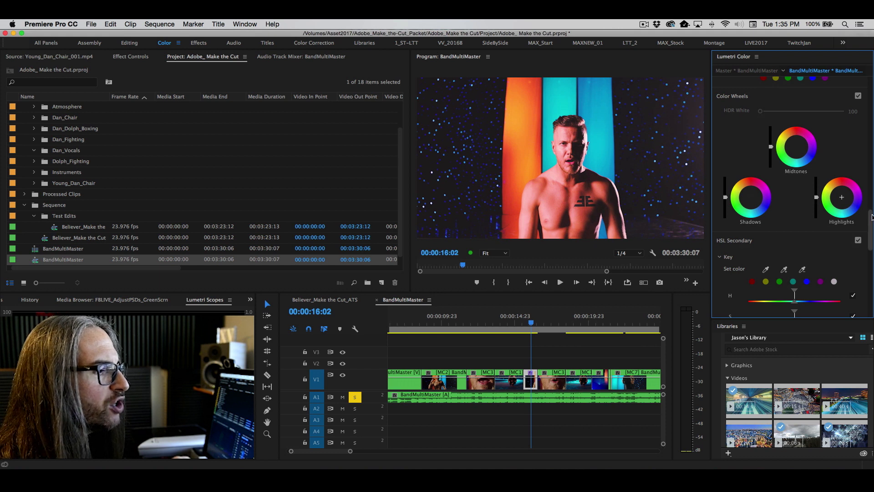
scroll(down, 3)
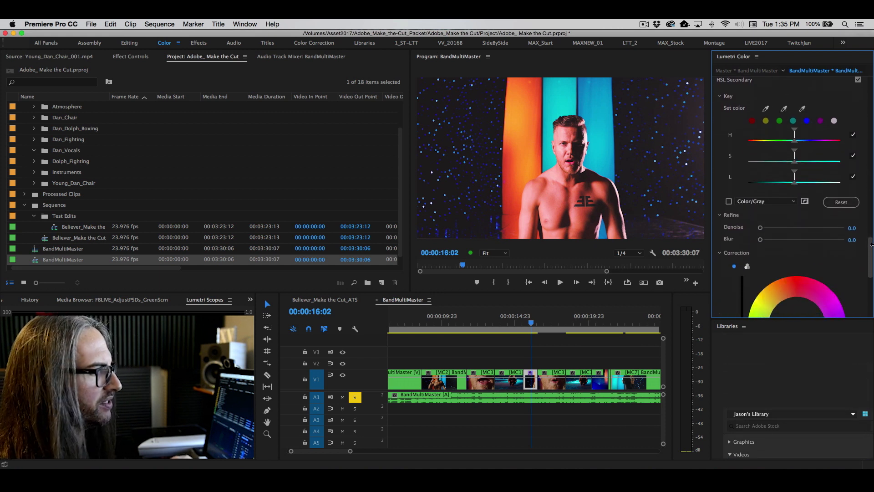
mouse_move(517, 173)
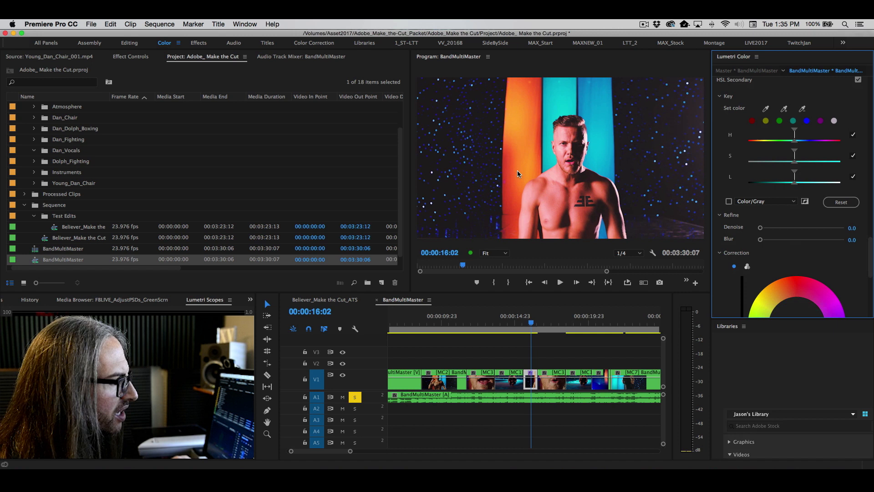
mouse_move(519, 122)
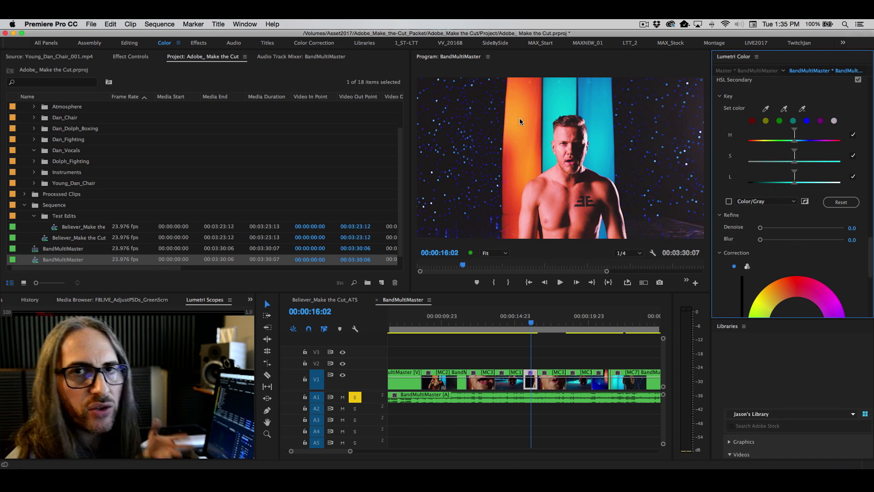
mouse_move(762, 114)
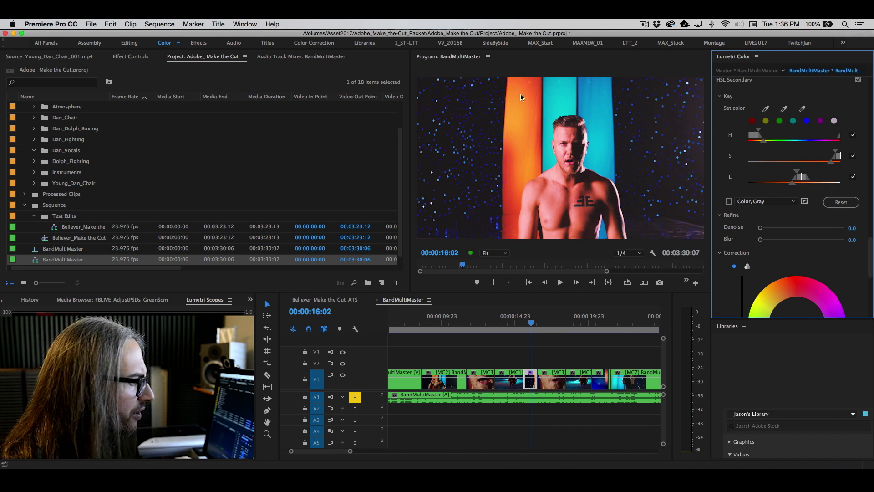
Step: Key the orange stripe, check it in Color/Gray preview, blur 1.0, tint 90.2
click(728, 202)
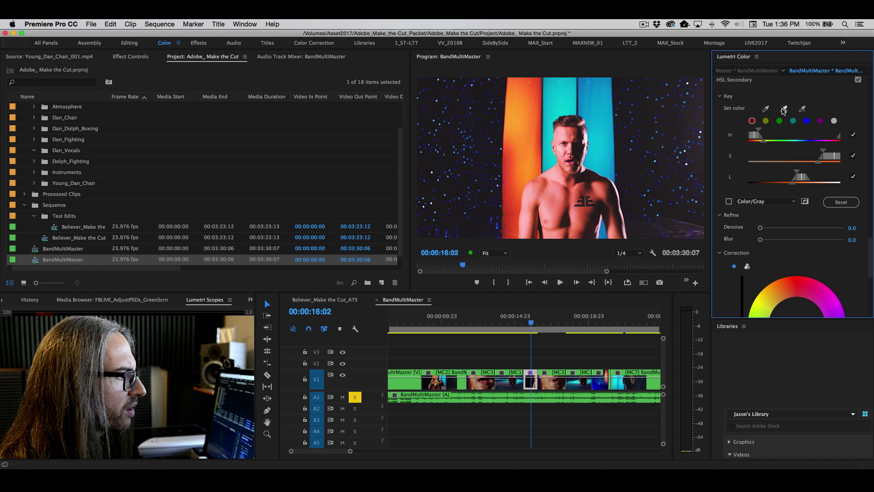
mouse_move(690, 202)
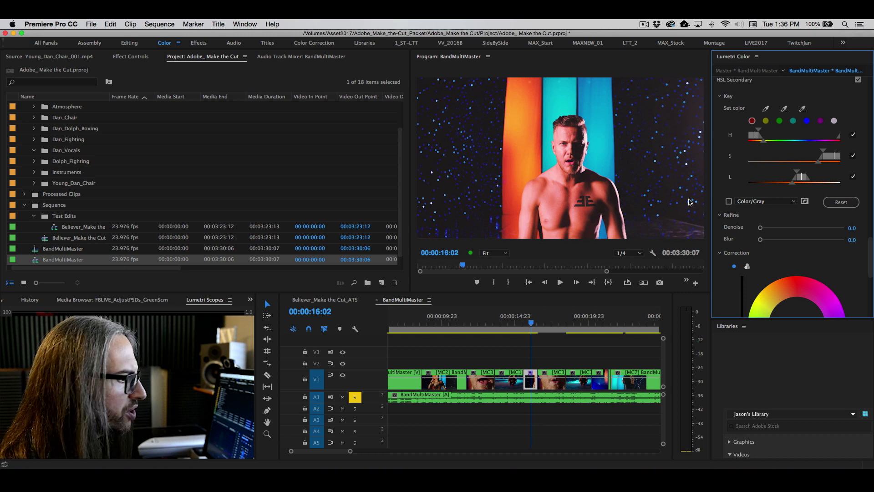
click(728, 201)
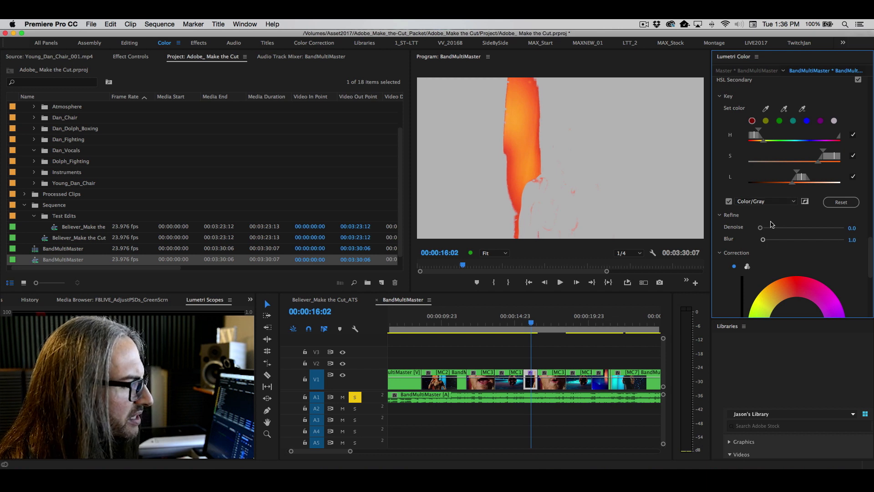
click(729, 202)
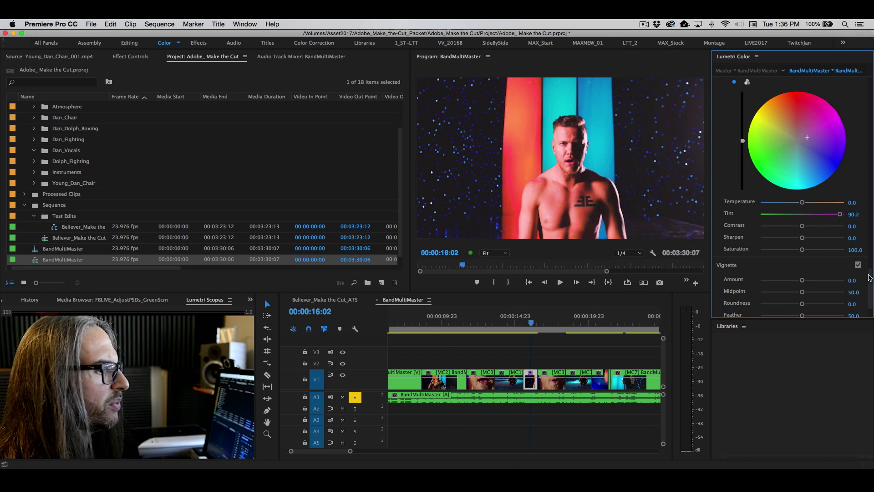
scroll(down, 3)
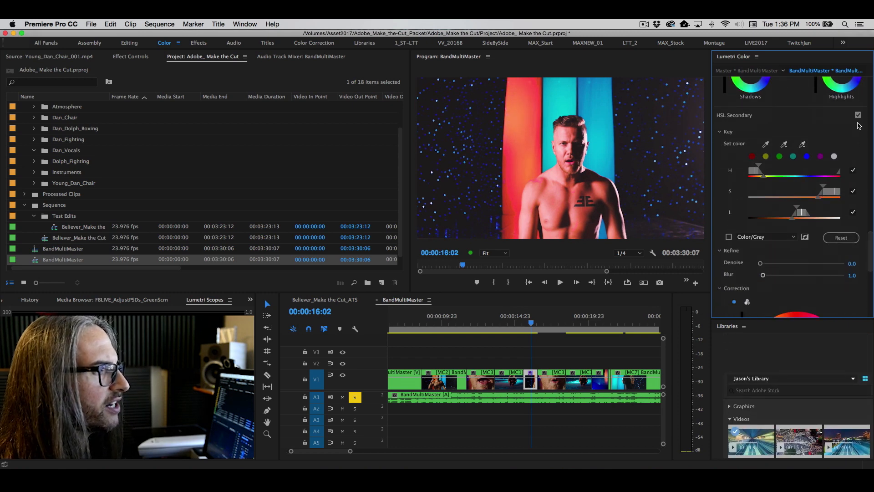
Step: Toggle HSL Secondary off and on to compare, then view Effect Controls
click(859, 114)
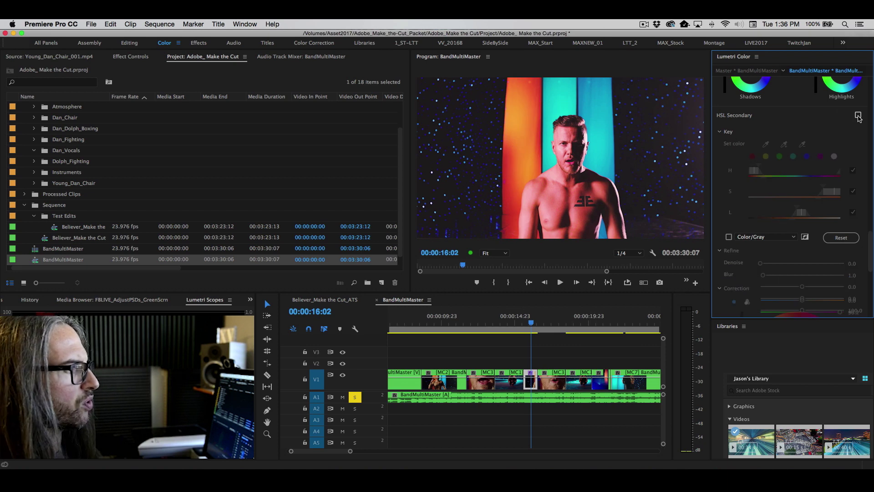
click(857, 114)
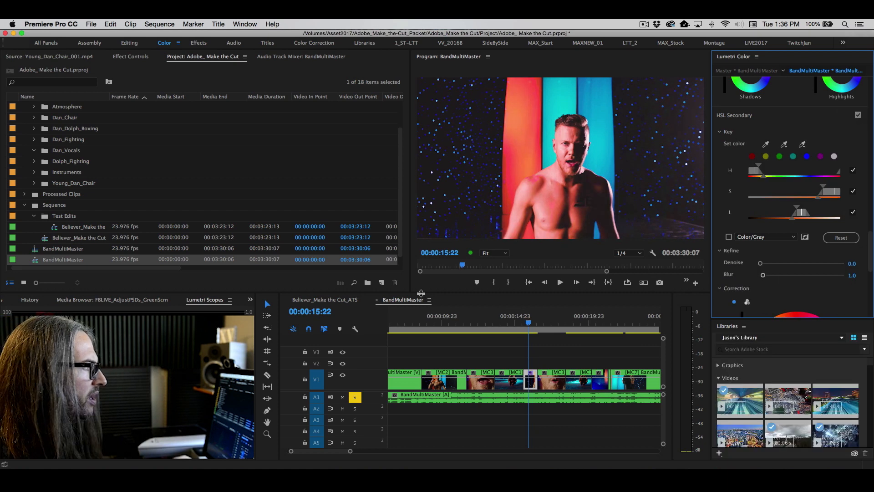
click(131, 57)
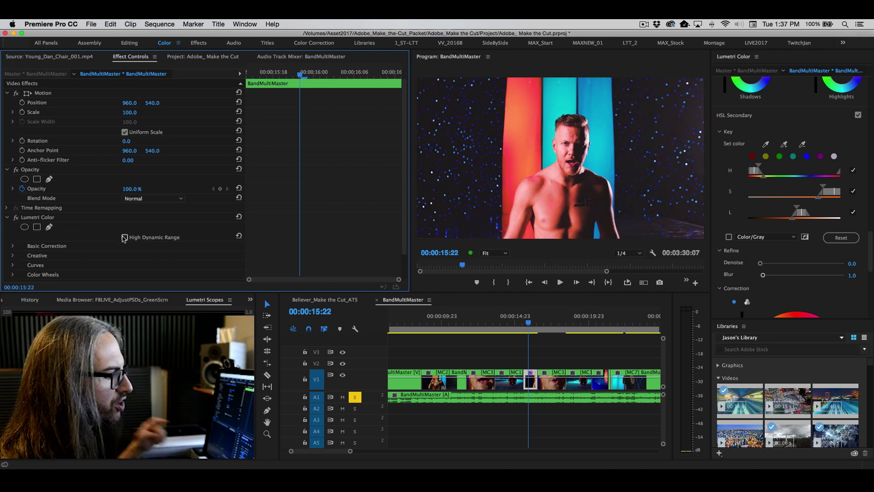
Step: Review the Lumetri grade from Basic Correction down to the -0.2 Vignette amount
click(857, 114)
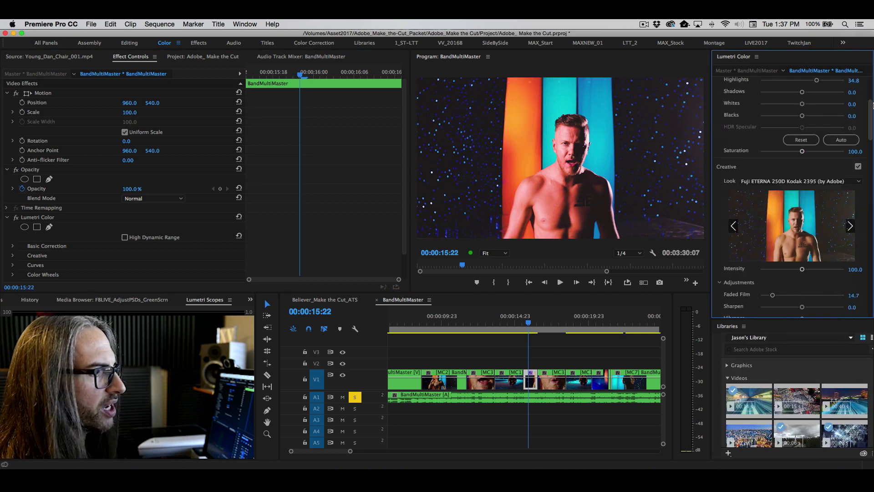
scroll(up, 3)
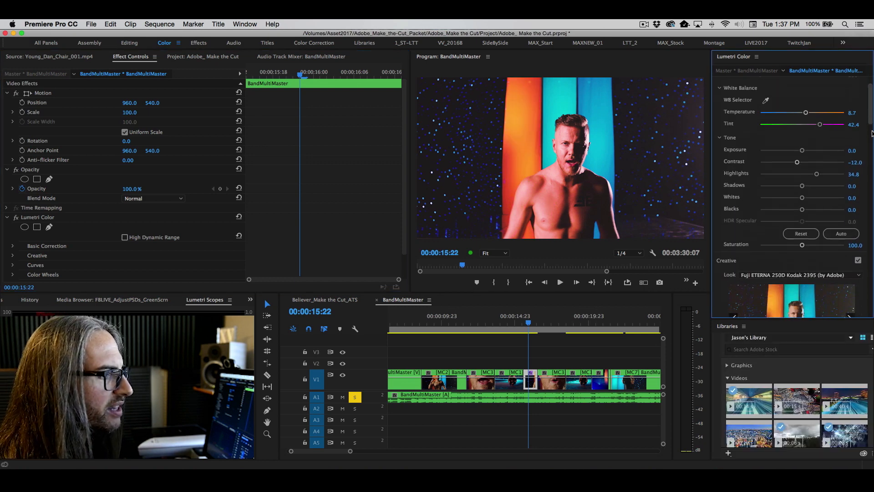
scroll(down, 3)
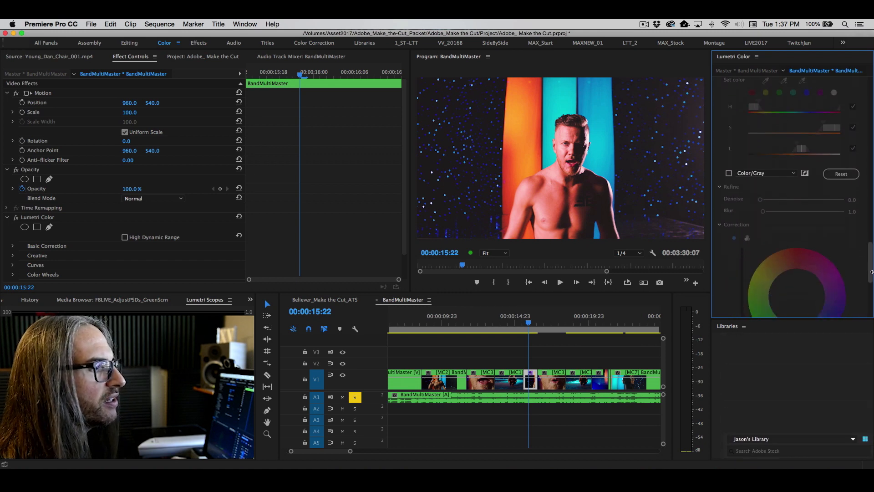
scroll(down, 3)
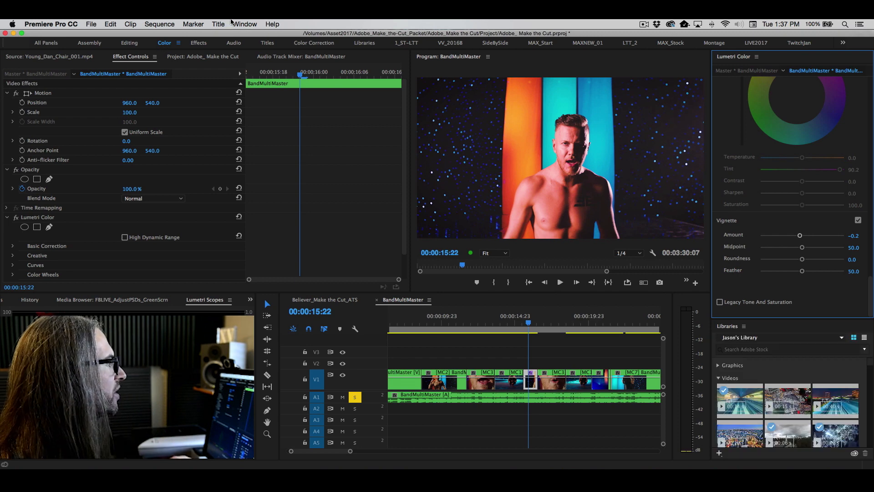
click(244, 23)
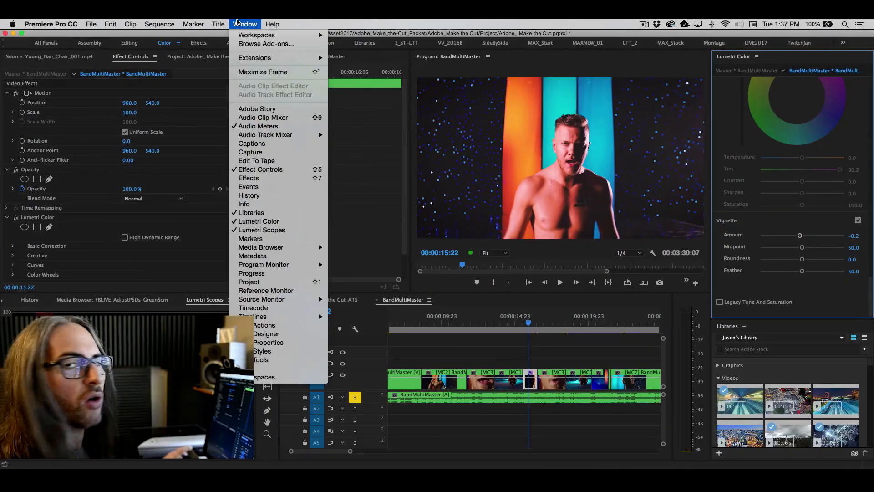
click(265, 134)
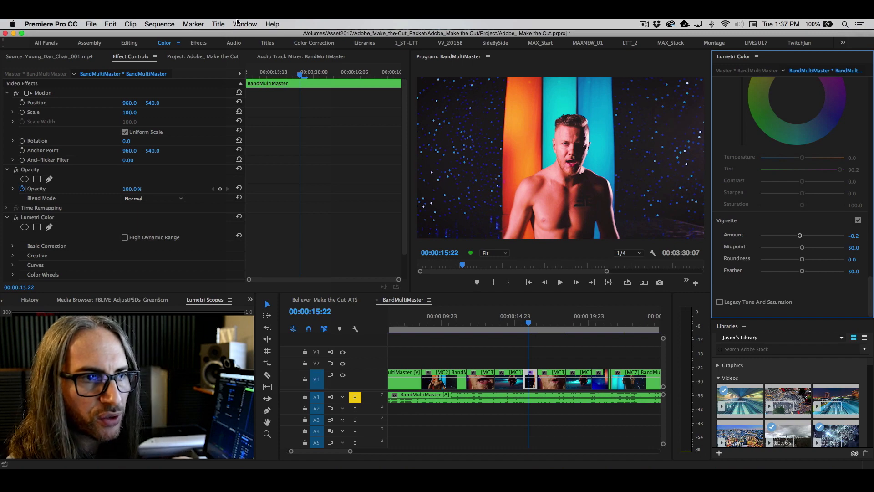